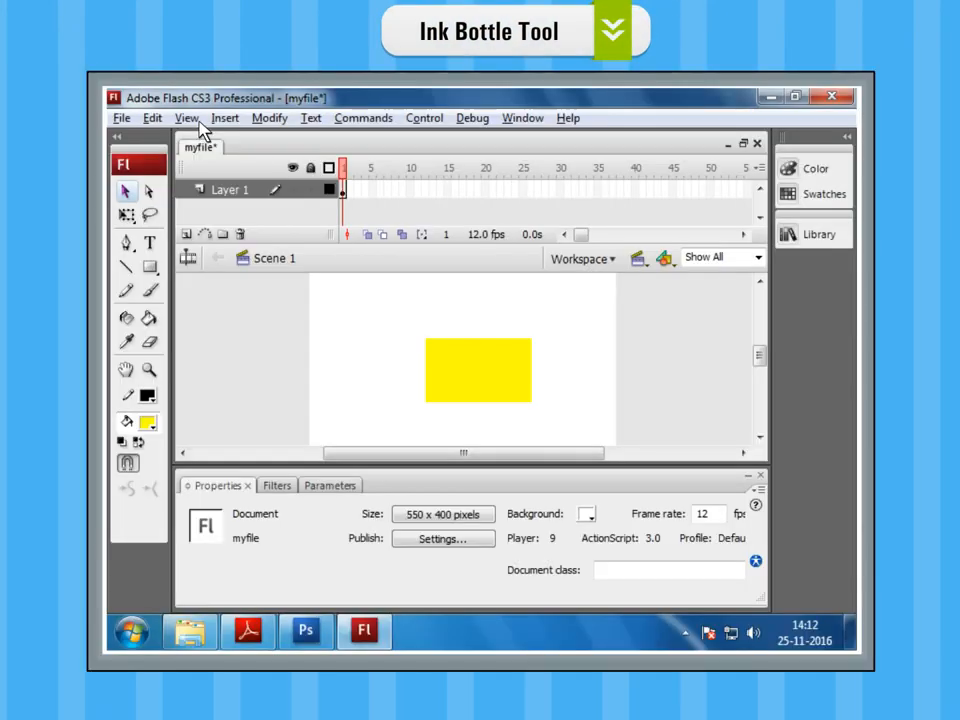
mouse_move(127, 320)
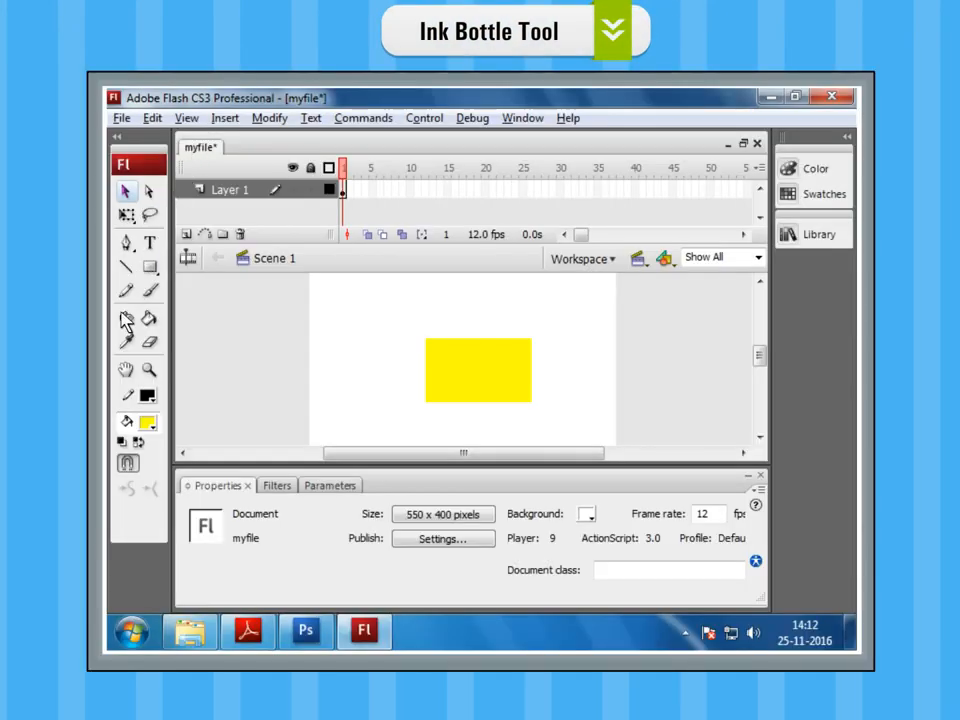
- Select the Ink Bottle tool with black, height 1, Solid stroke settings
click(127, 318)
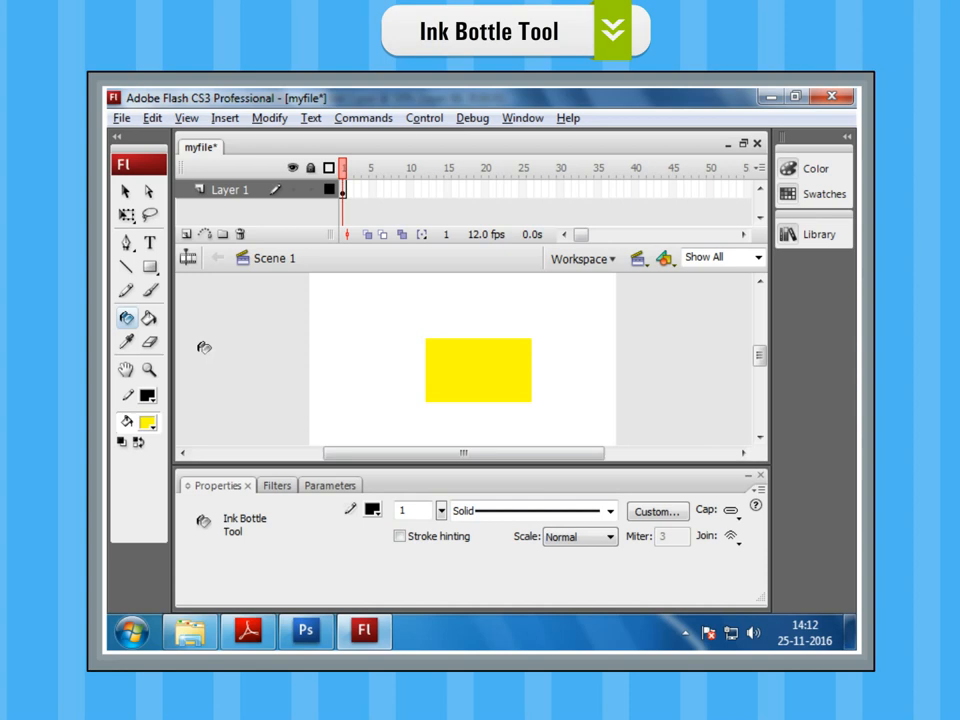
- Apply the black Ink Bottle stroke to the yellow rectangle's edge
click(430, 367)
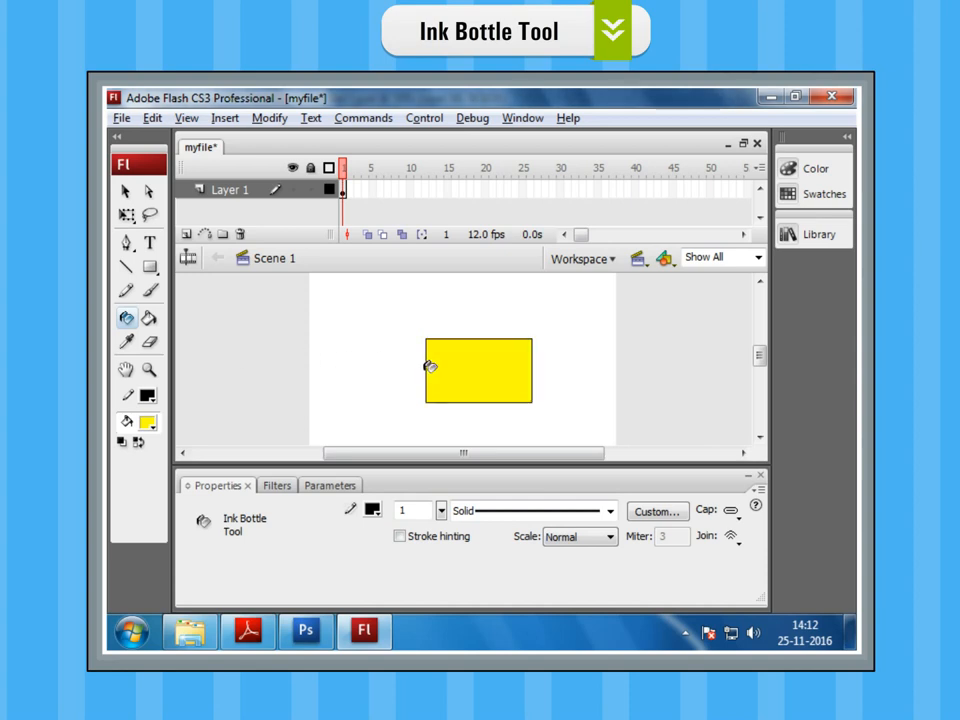
click(430, 366)
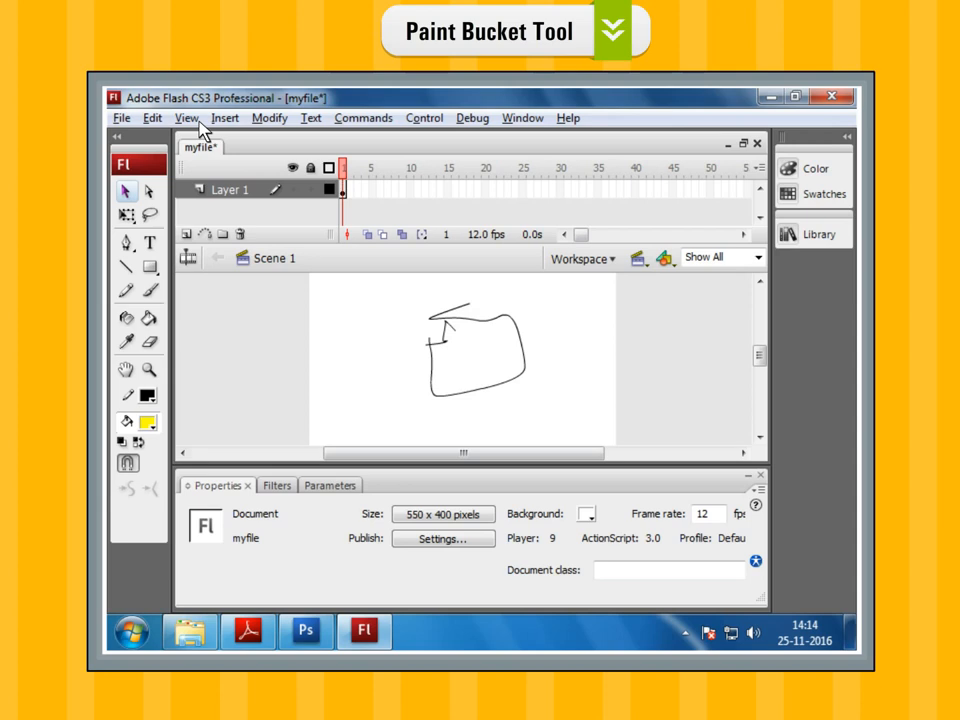
- Select the Paint Bucket tool with yellow as the fill colour
click(148, 320)
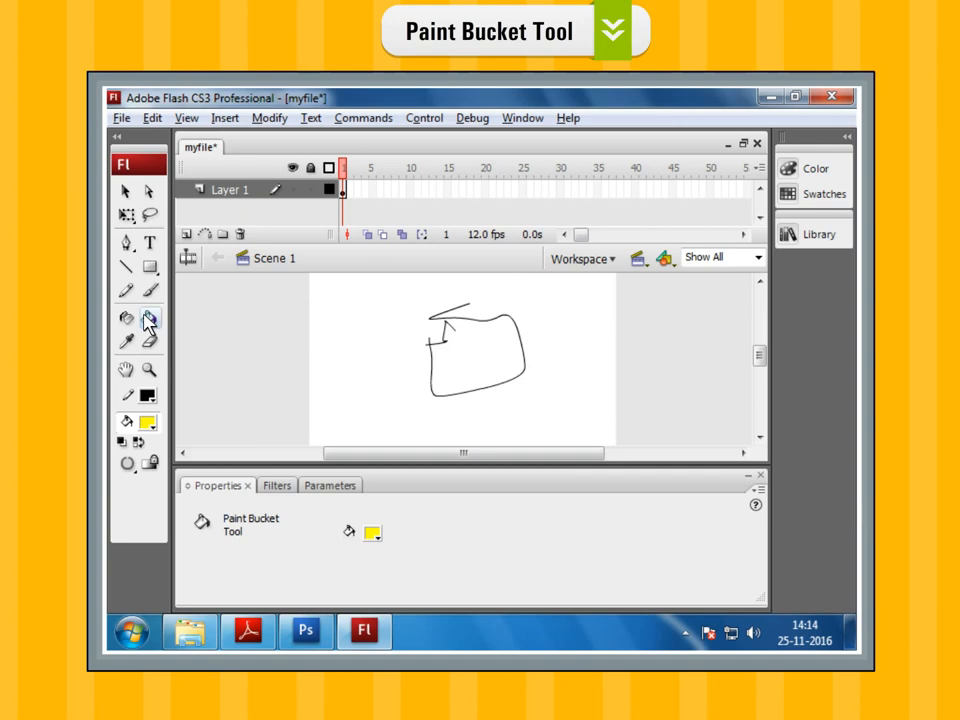
- Set Gap Size to close gaps and fill the hand-drawn shape yellow
click(127, 463)
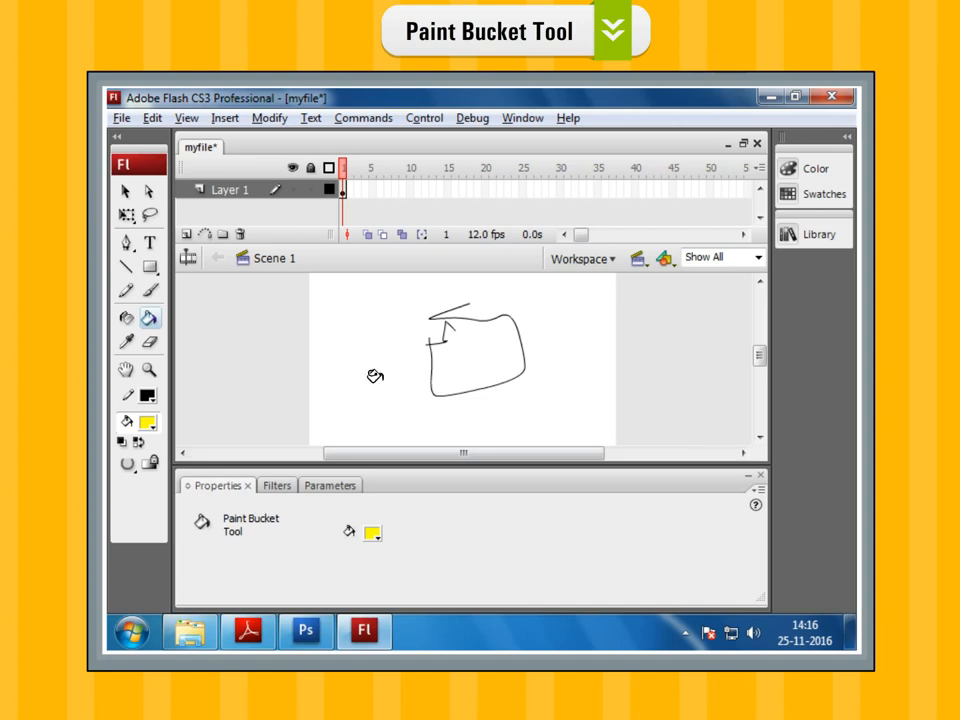
click(453, 359)
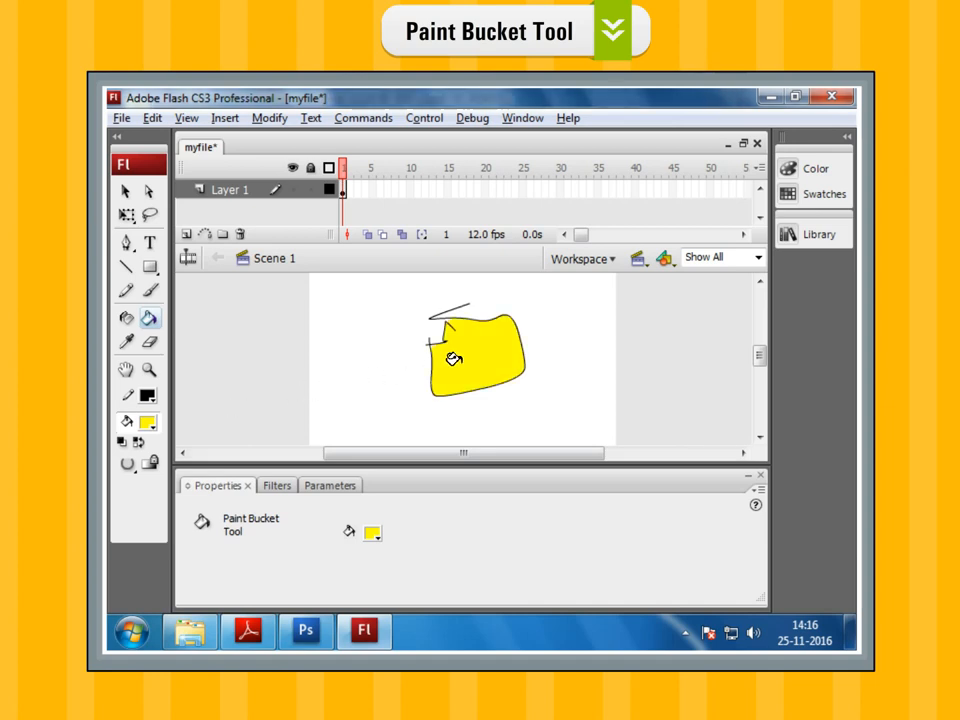